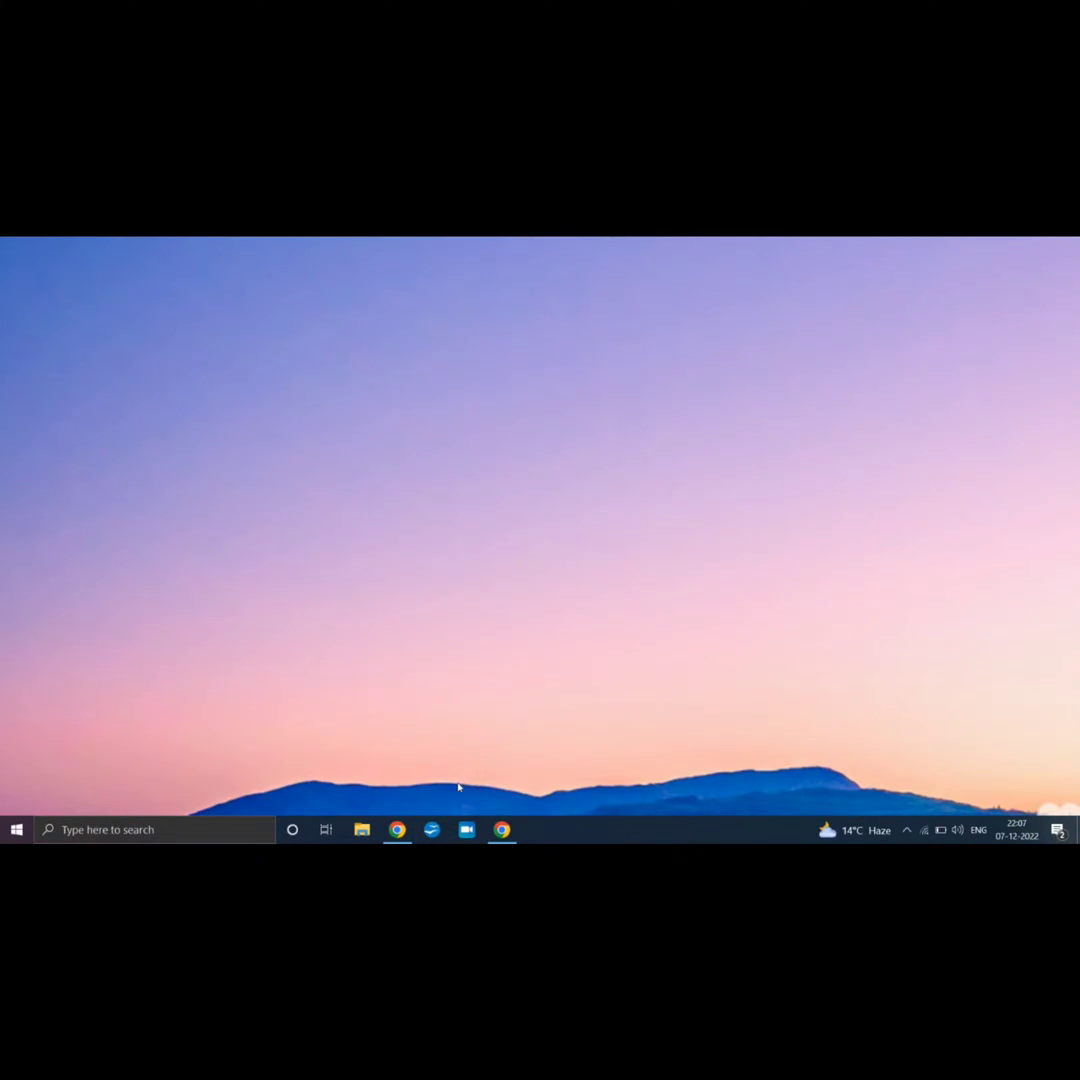
{"action": "mouse_move", "coordinate": [470, 786]}
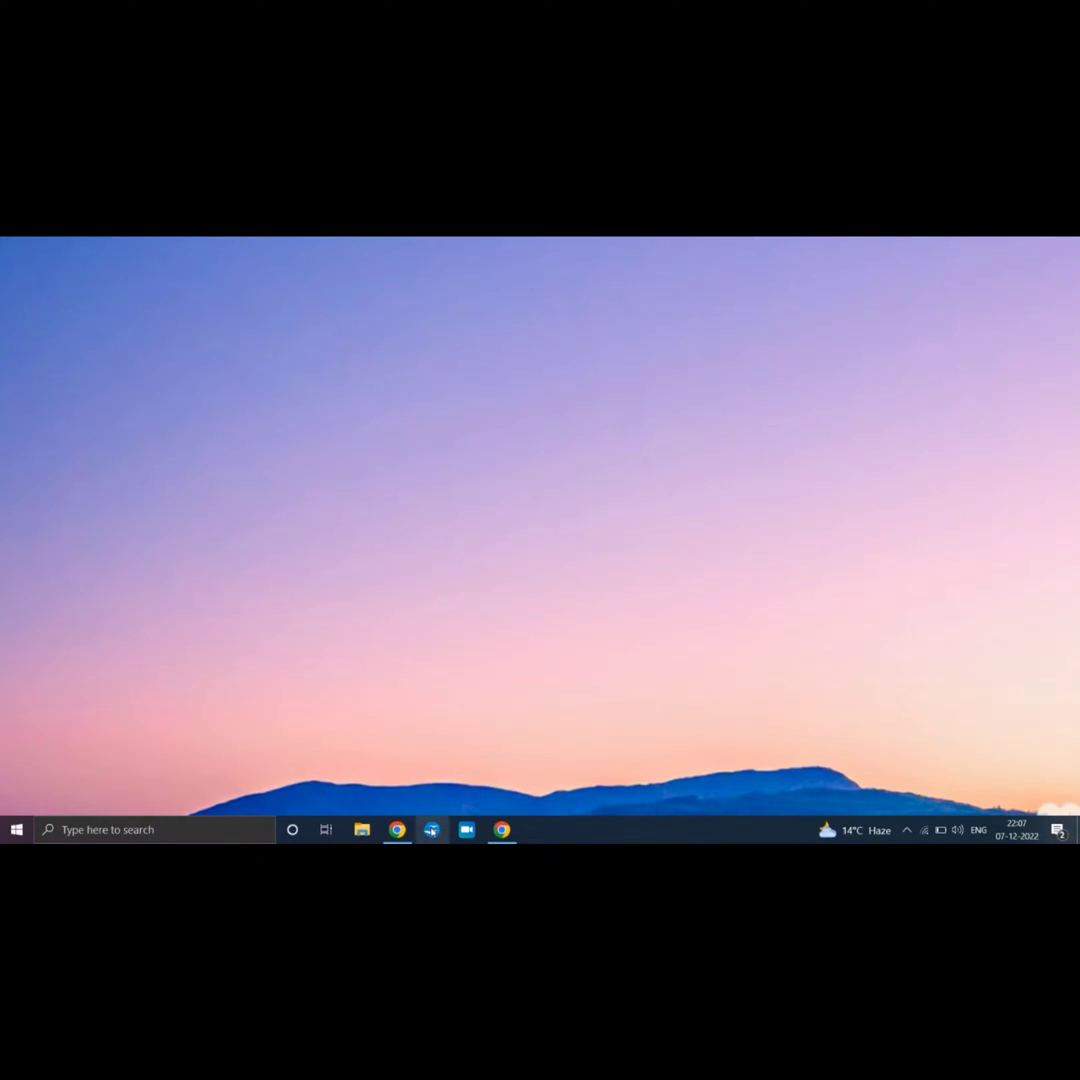
Launch Apache OpenOffice from the taskbar to reach the Start Center
{"action": "left_click", "coordinate": [432, 828]}
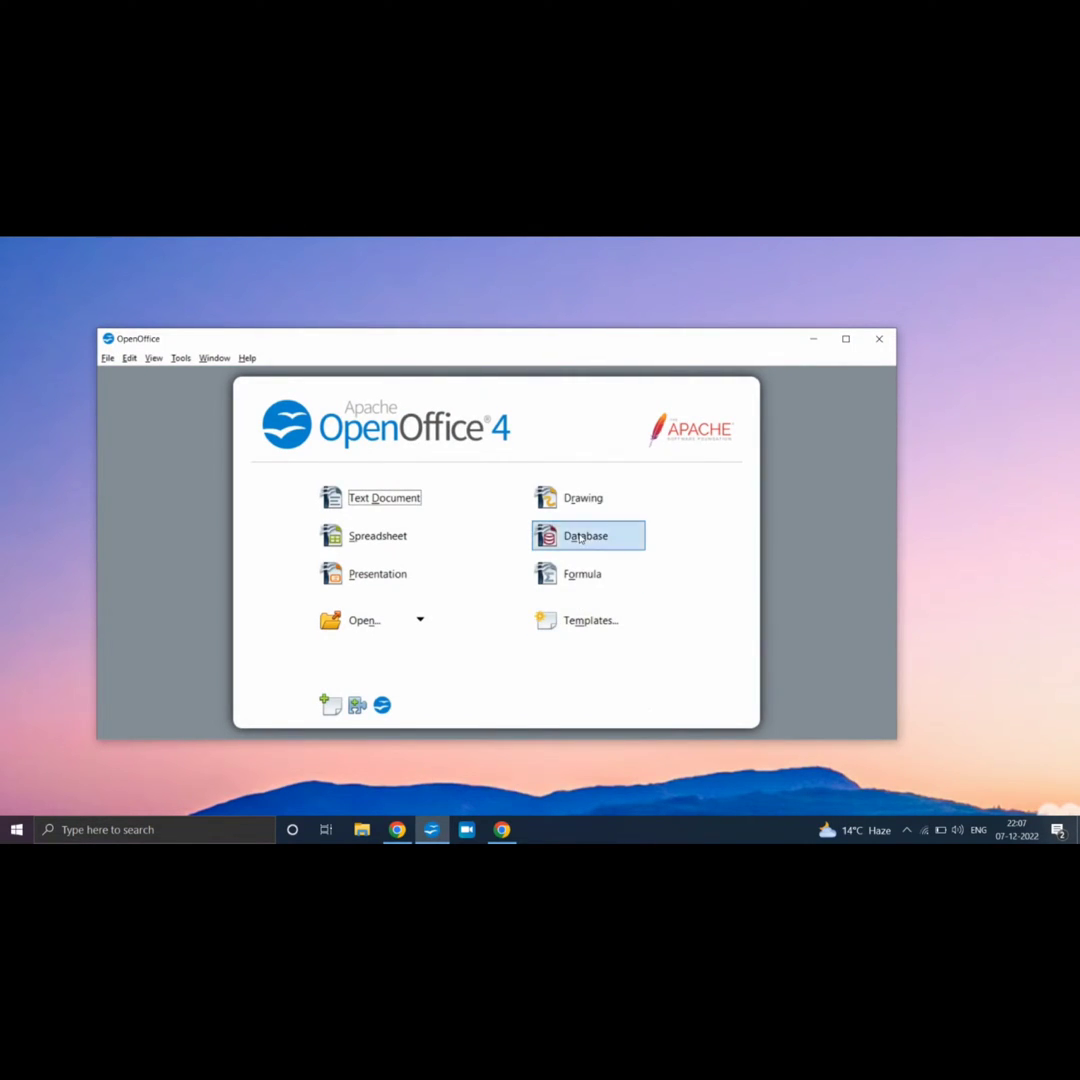
Create a new database through the wizard and save it as New Database on the Desktop
{"action": "left_click", "coordinate": [584, 536]}
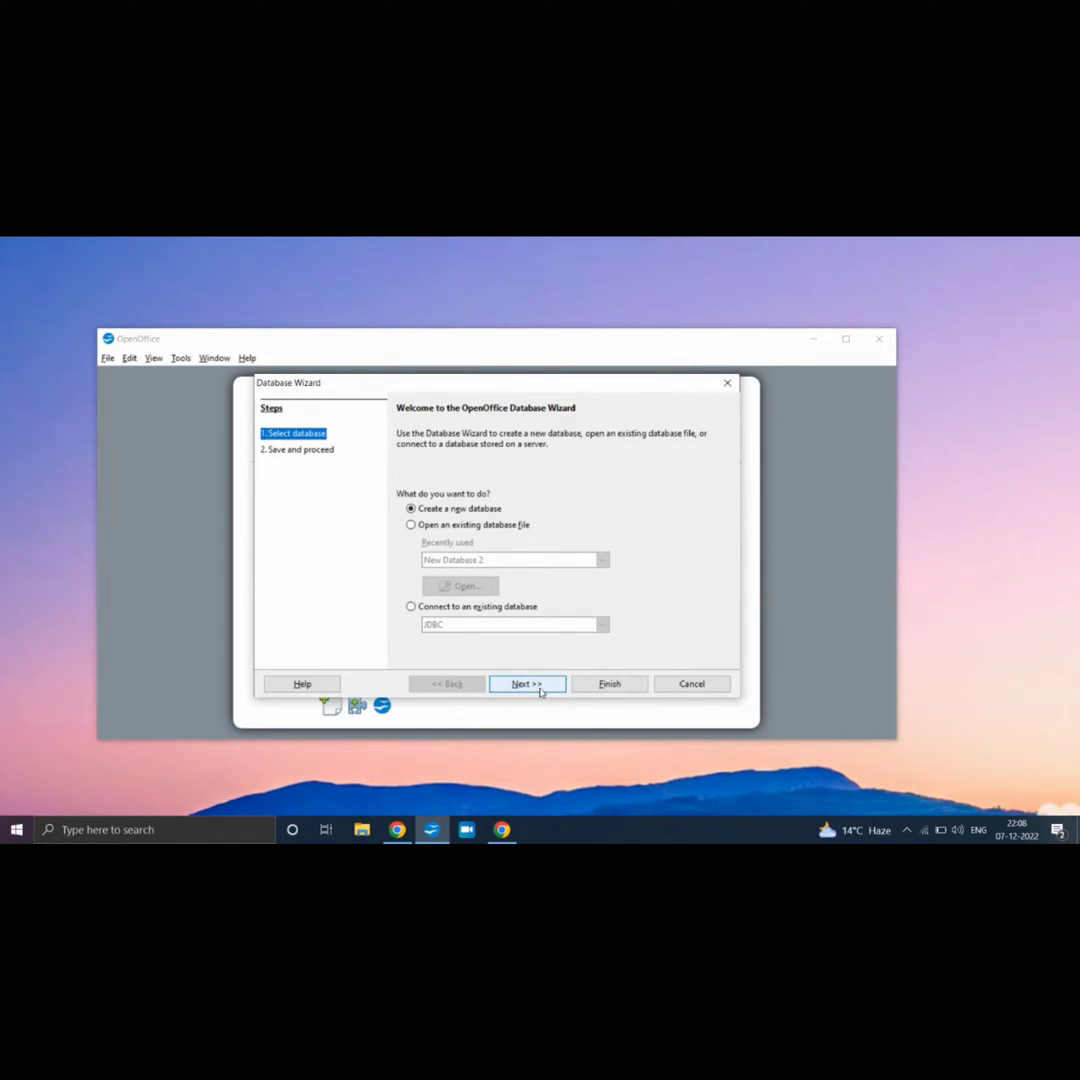
{"action": "left_click", "coordinate": [528, 684]}
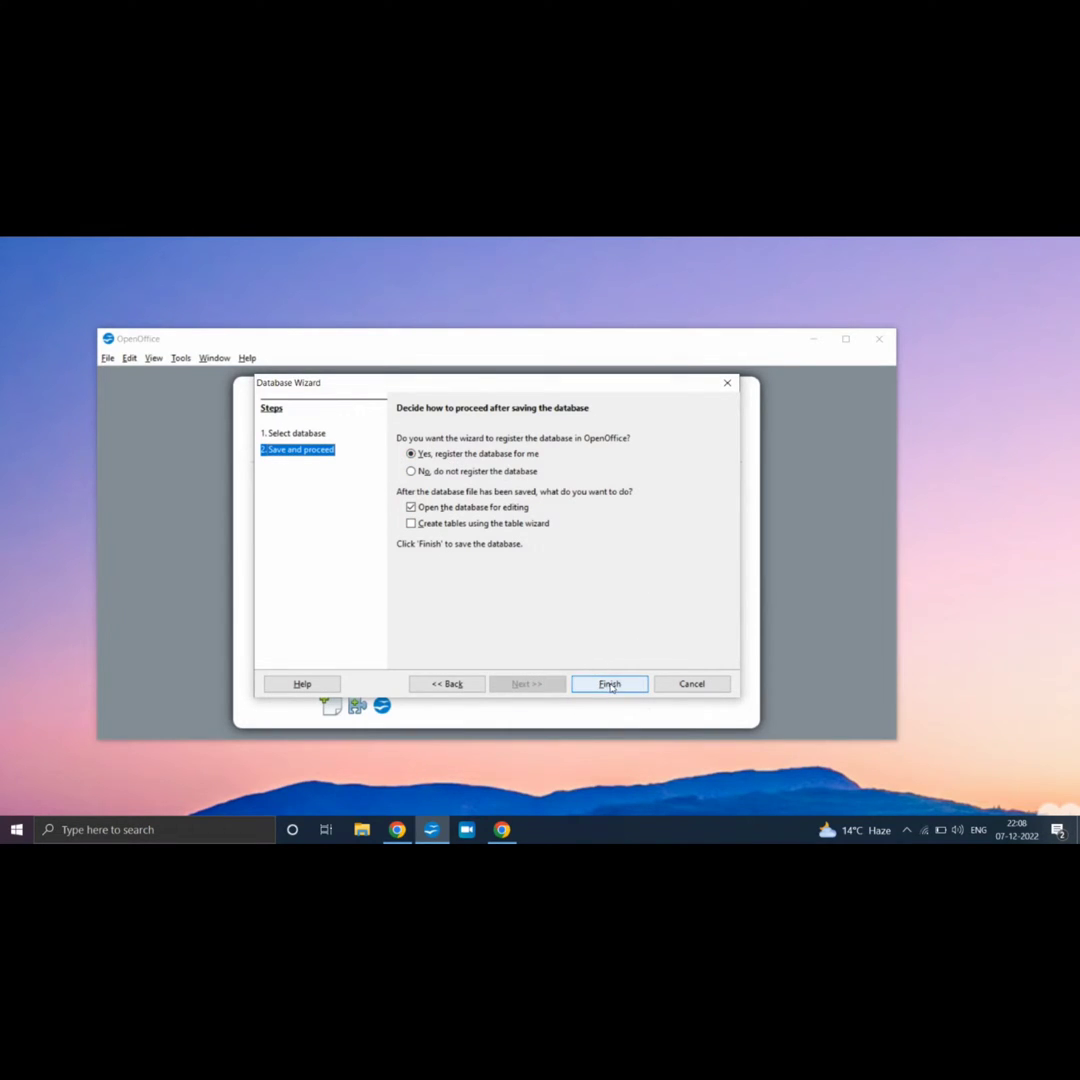
{"action": "left_click", "coordinate": [610, 684]}
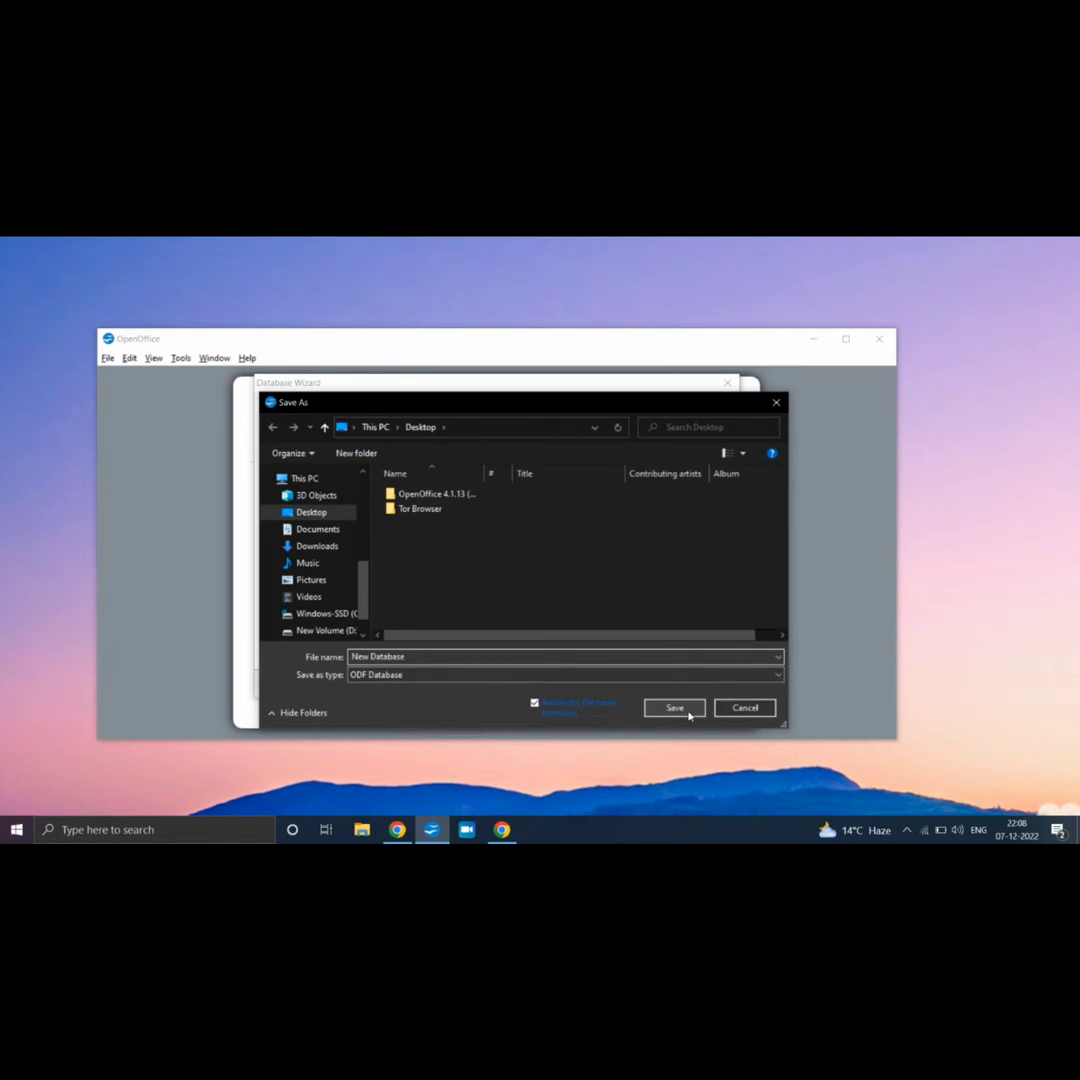
{"action": "left_click", "coordinate": [674, 708]}
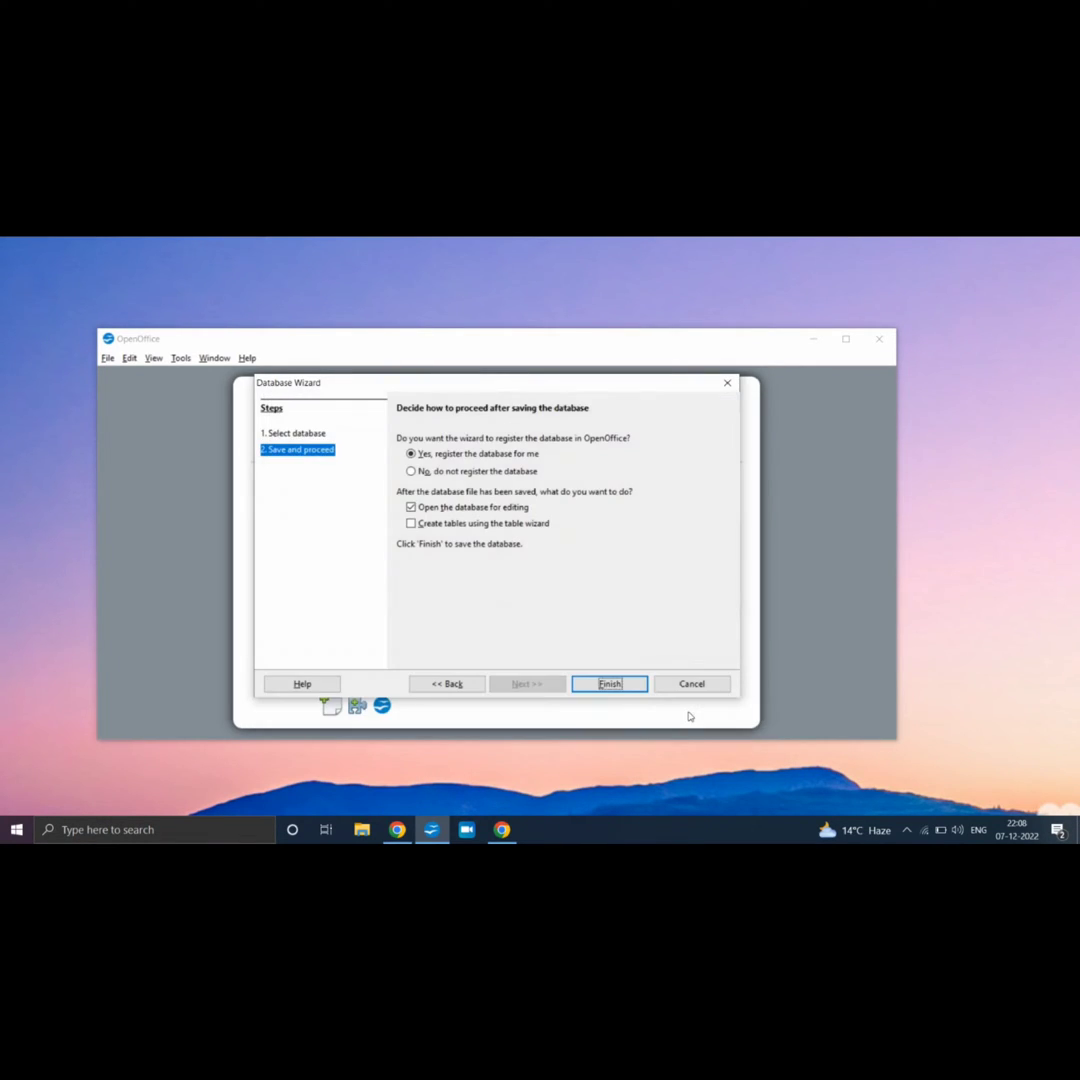
{"action": "left_click", "coordinate": [608, 684]}
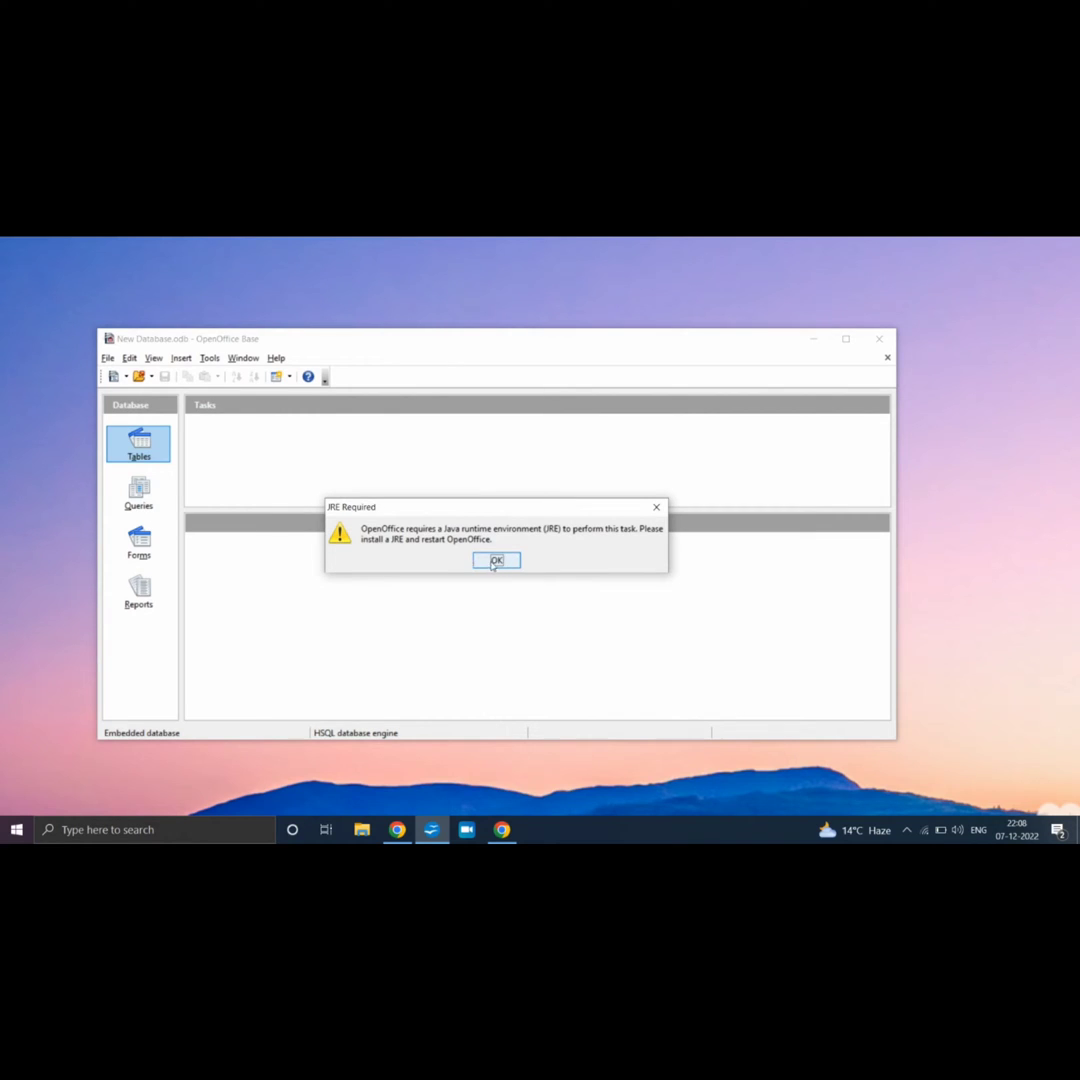
{"action": "mouse_move", "coordinate": [624, 544]}
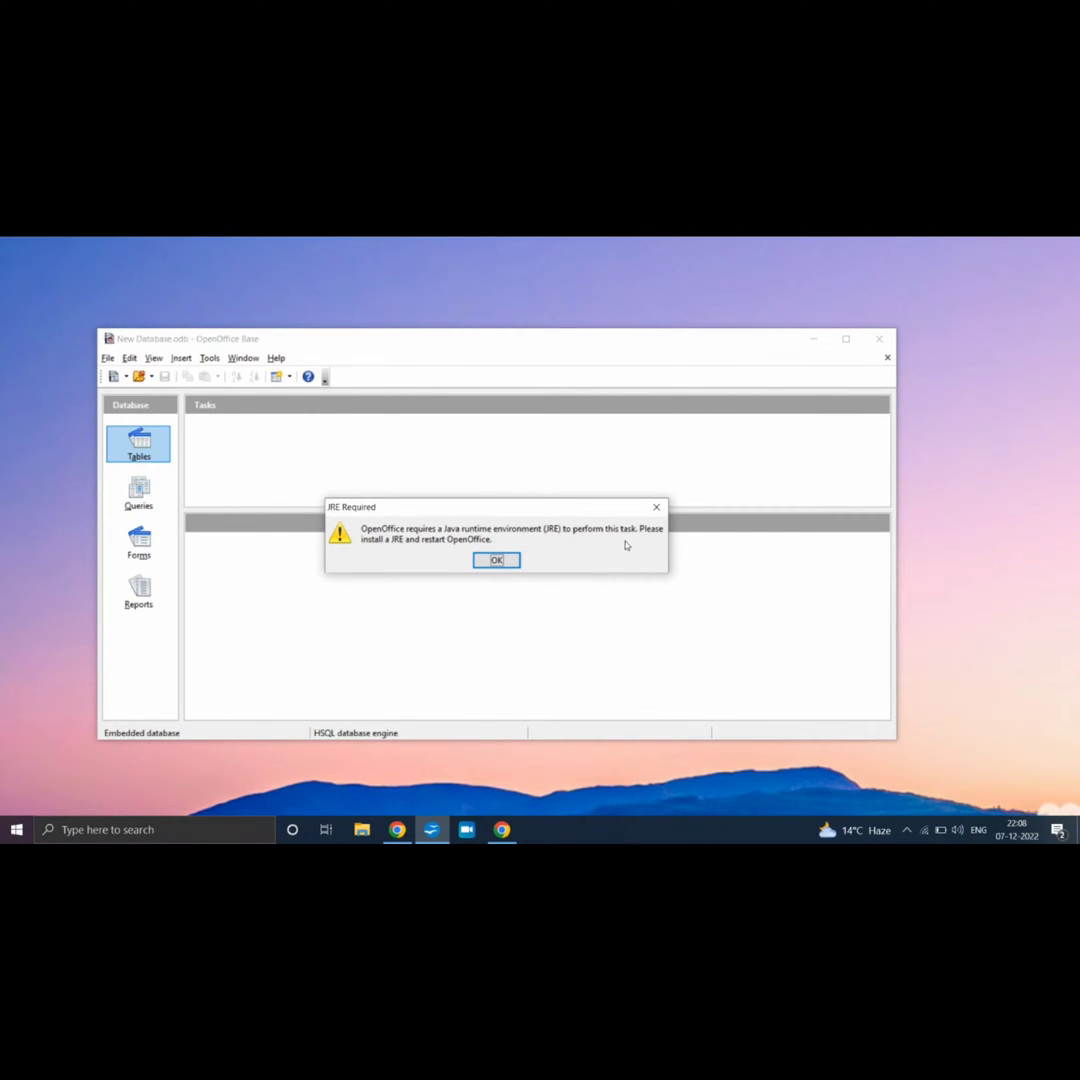
{"action": "mouse_move", "coordinate": [504, 554]}
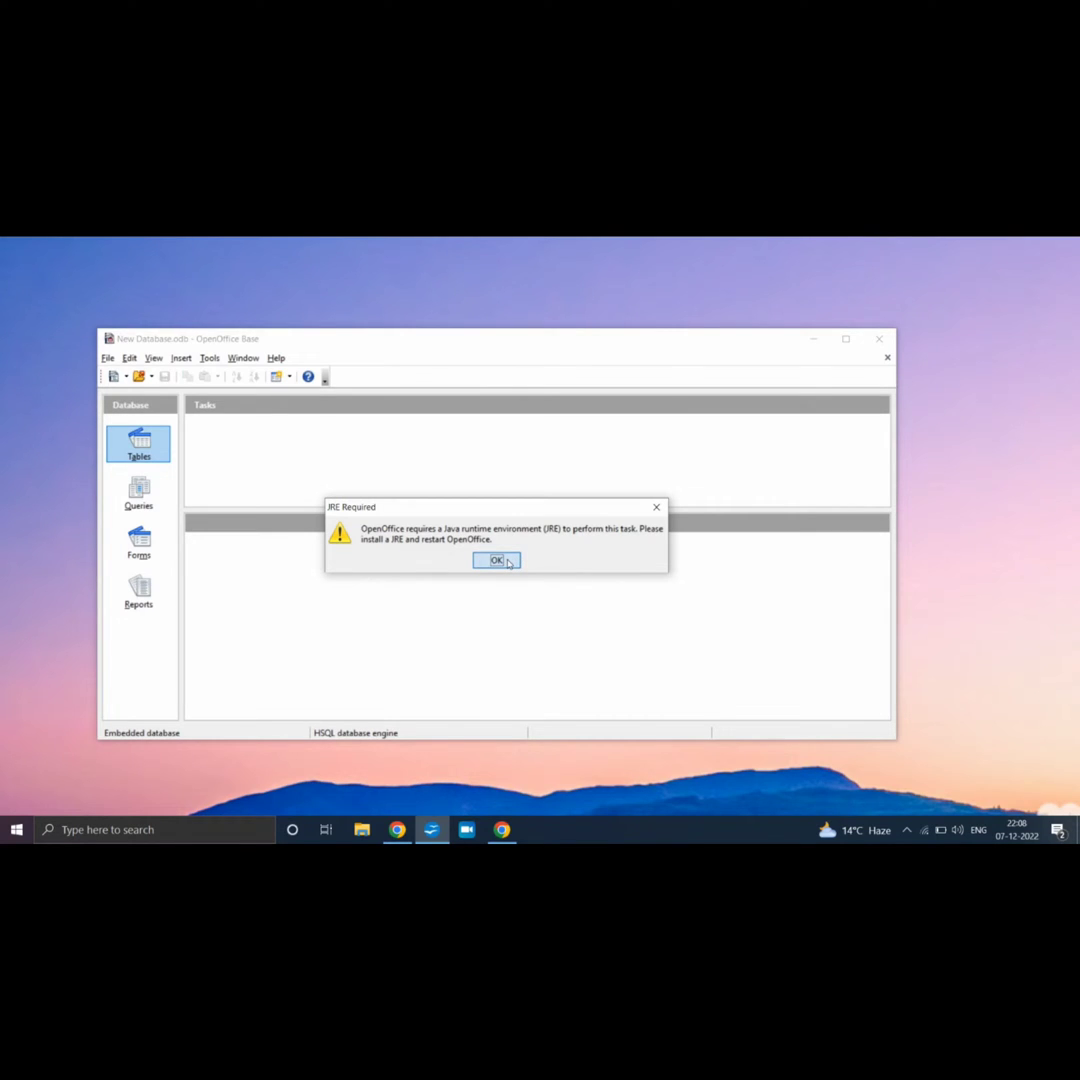
Dismiss the JRE Required warning and the failed connection error
{"action": "left_click", "coordinate": [496, 560]}
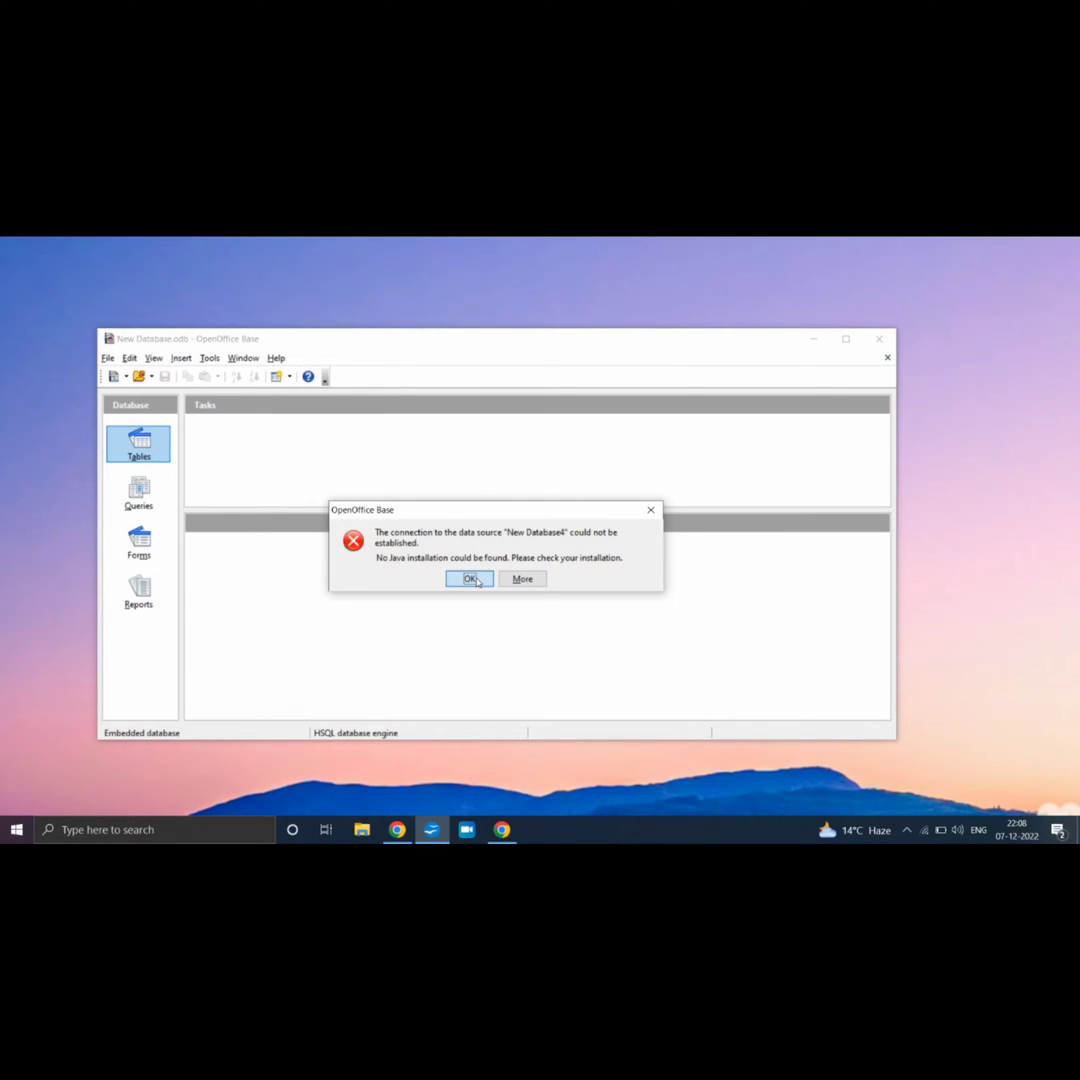
{"action": "left_click", "coordinate": [470, 580]}
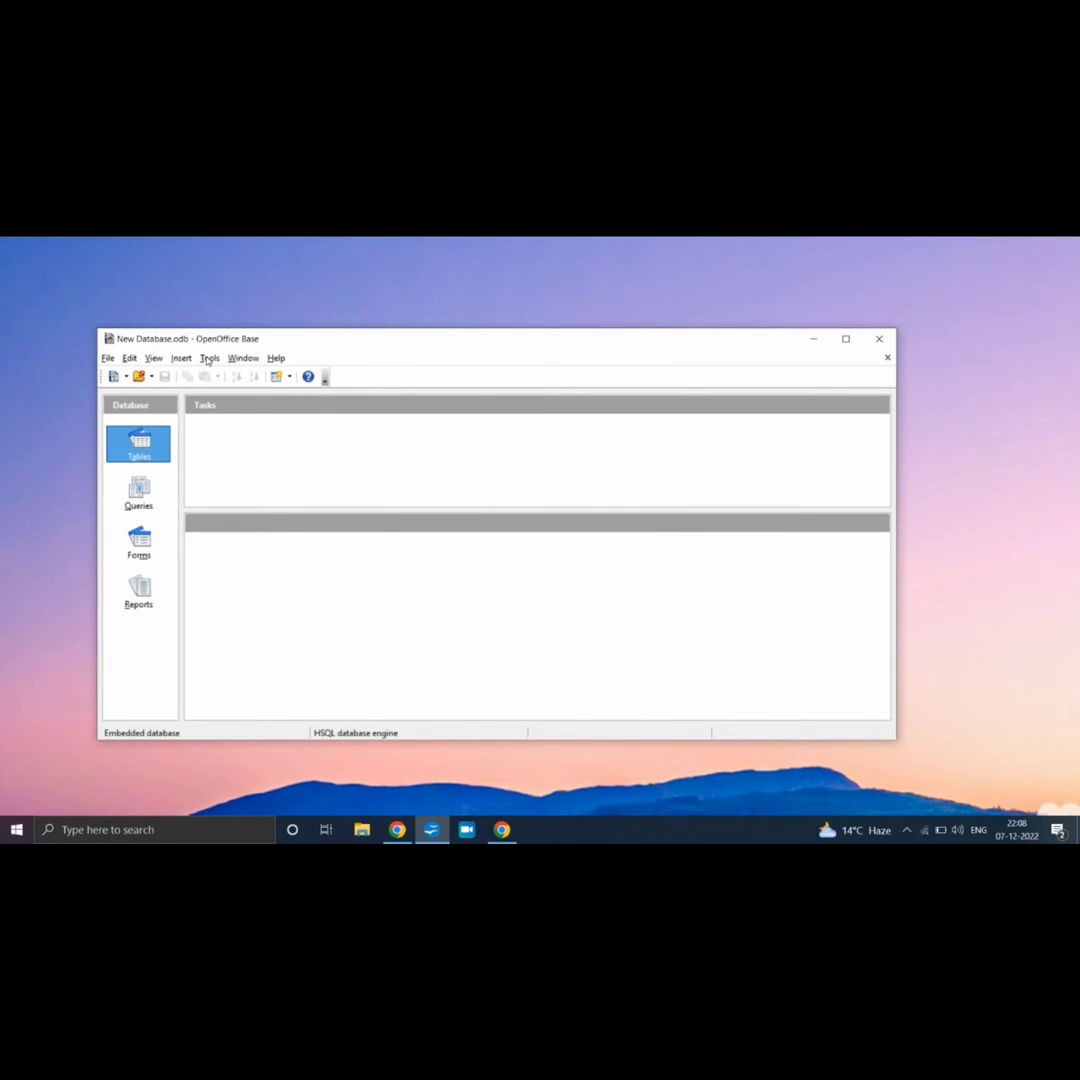
{"action": "left_click", "coordinate": [208, 356]}
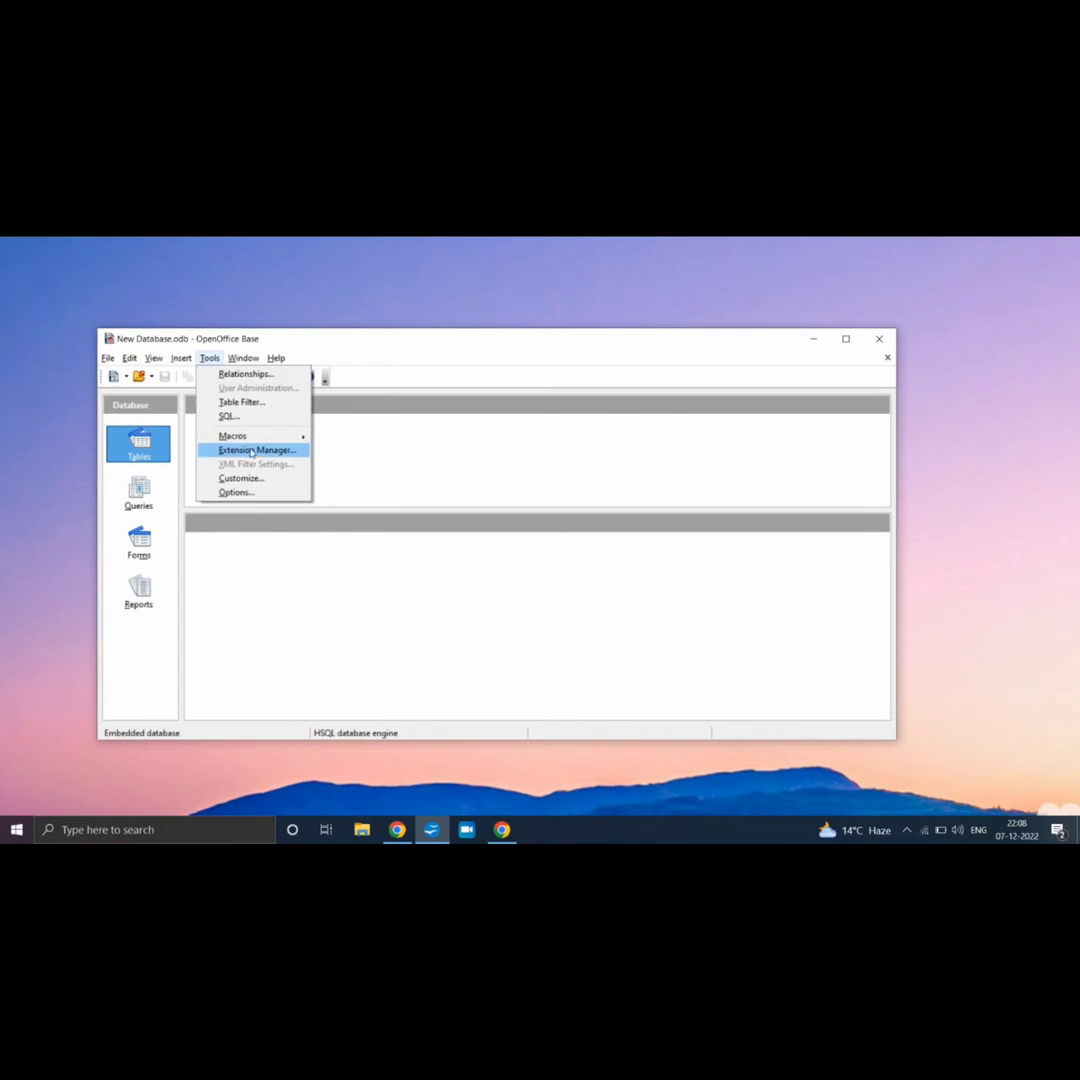
{"action": "mouse_move", "coordinate": [252, 492]}
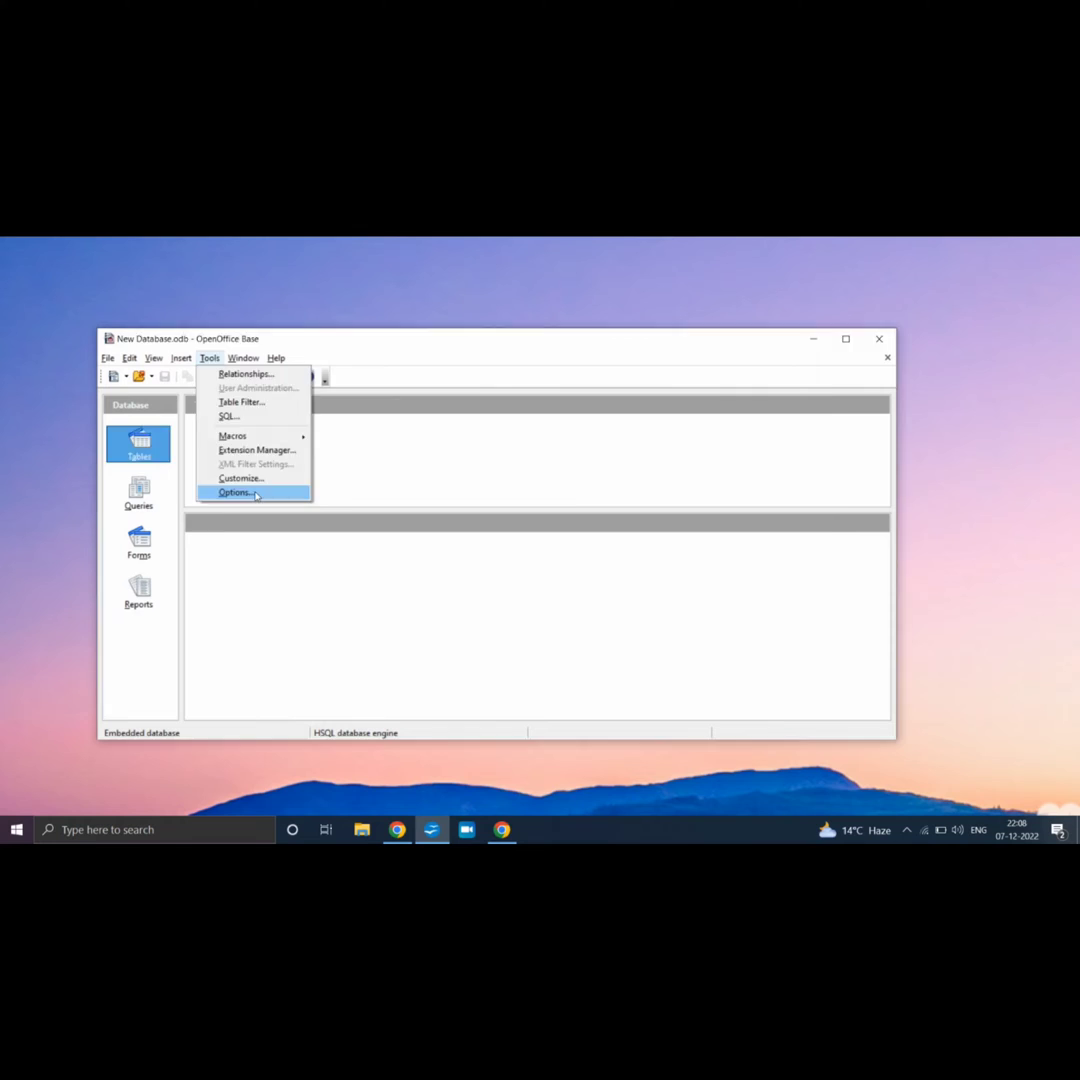
In Options > OpenOffice > Java, turn off 'Use a Java runtime environment' and apply
{"action": "left_click", "coordinate": [236, 492]}
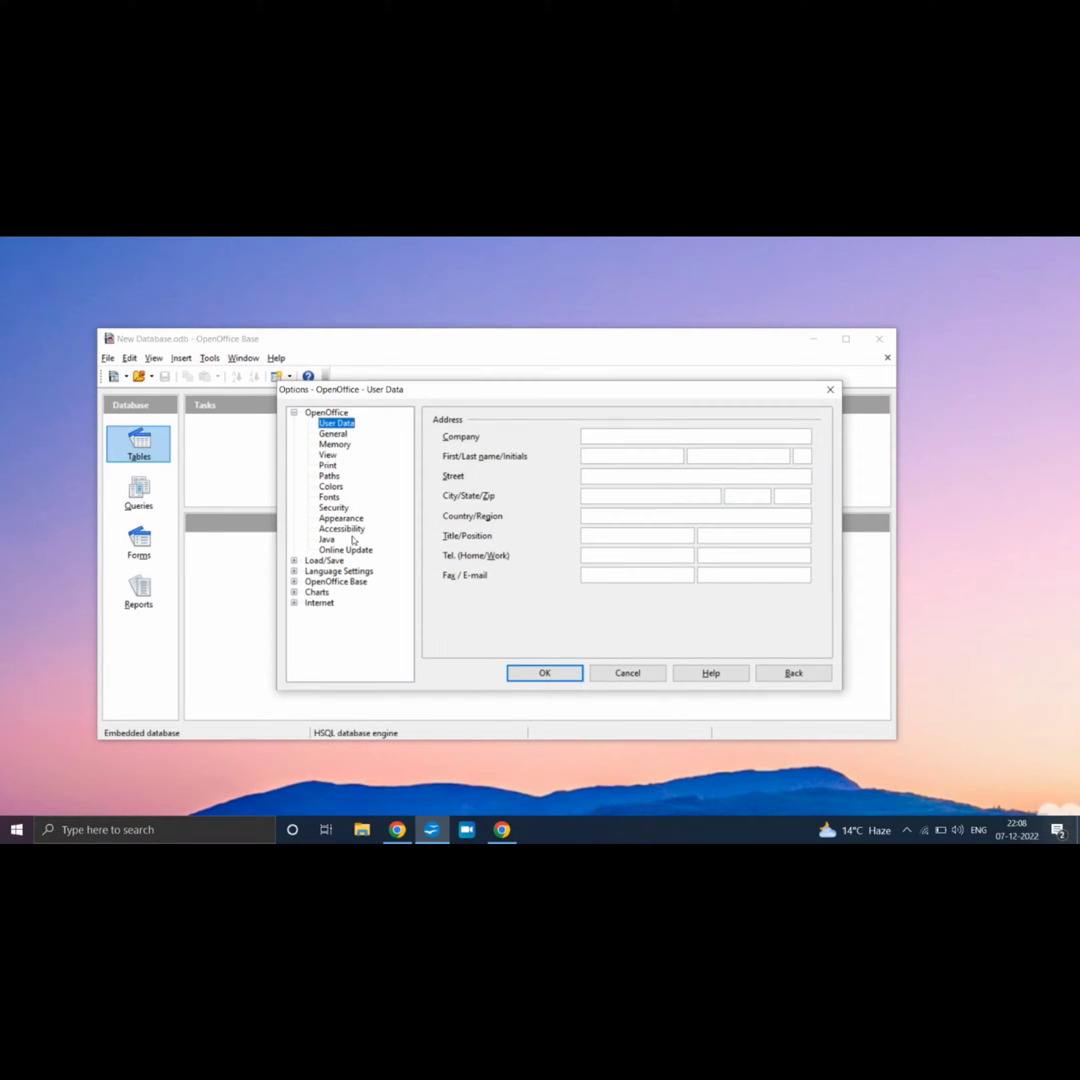
{"action": "left_click", "coordinate": [326, 540]}
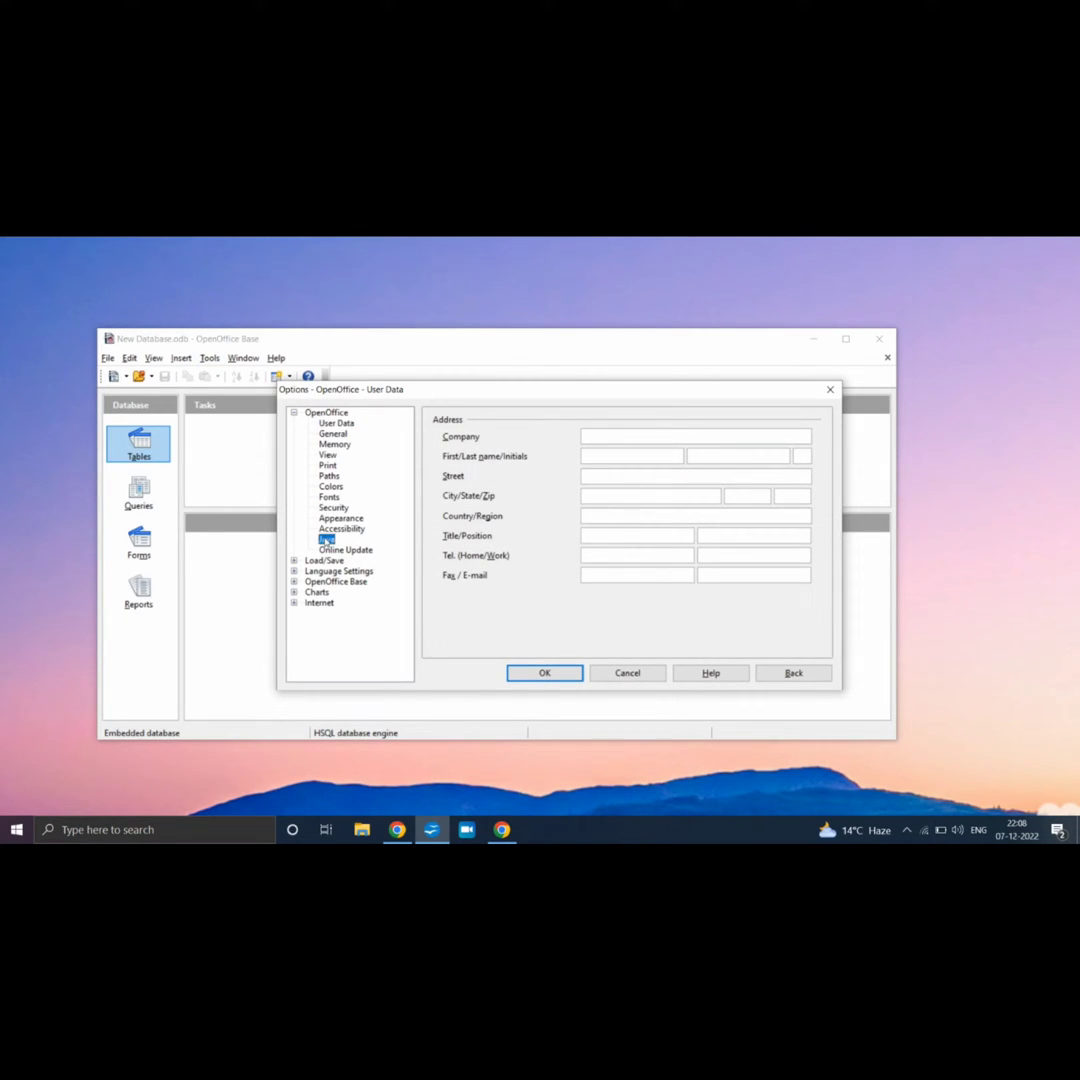
{"action": "left_click", "coordinate": [324, 540]}
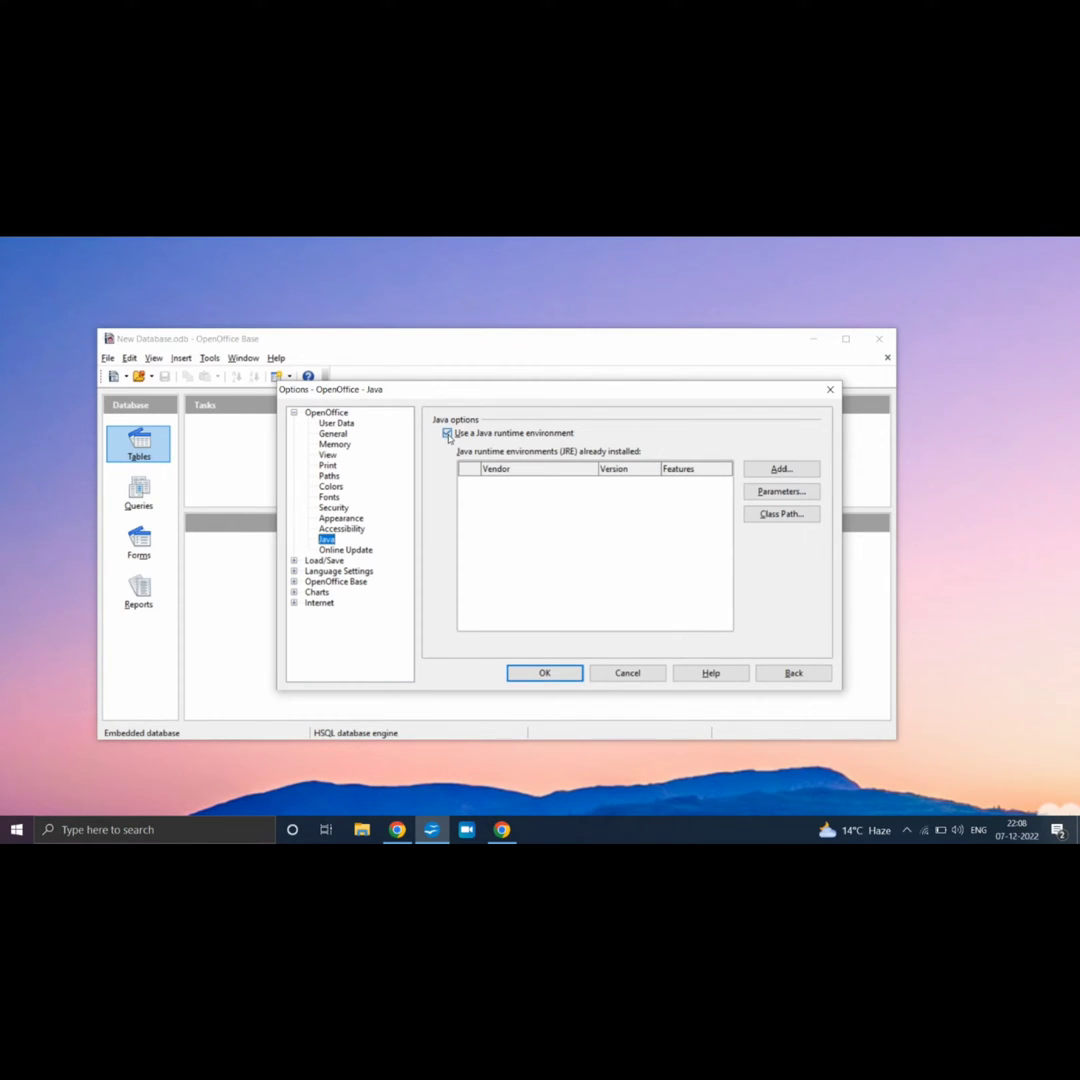
{"action": "left_click", "coordinate": [446, 432]}
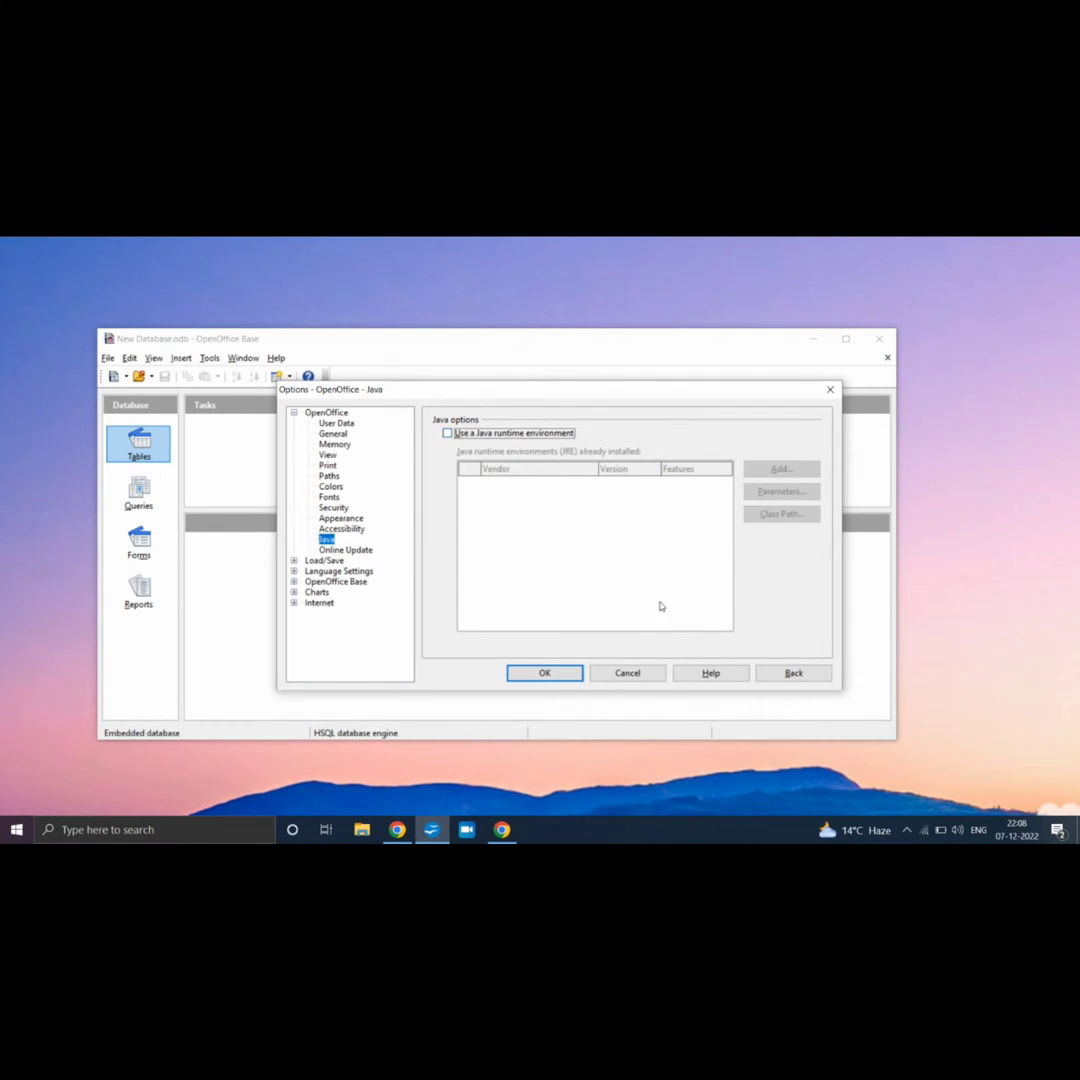
{"action": "mouse_move", "coordinate": [544, 672]}
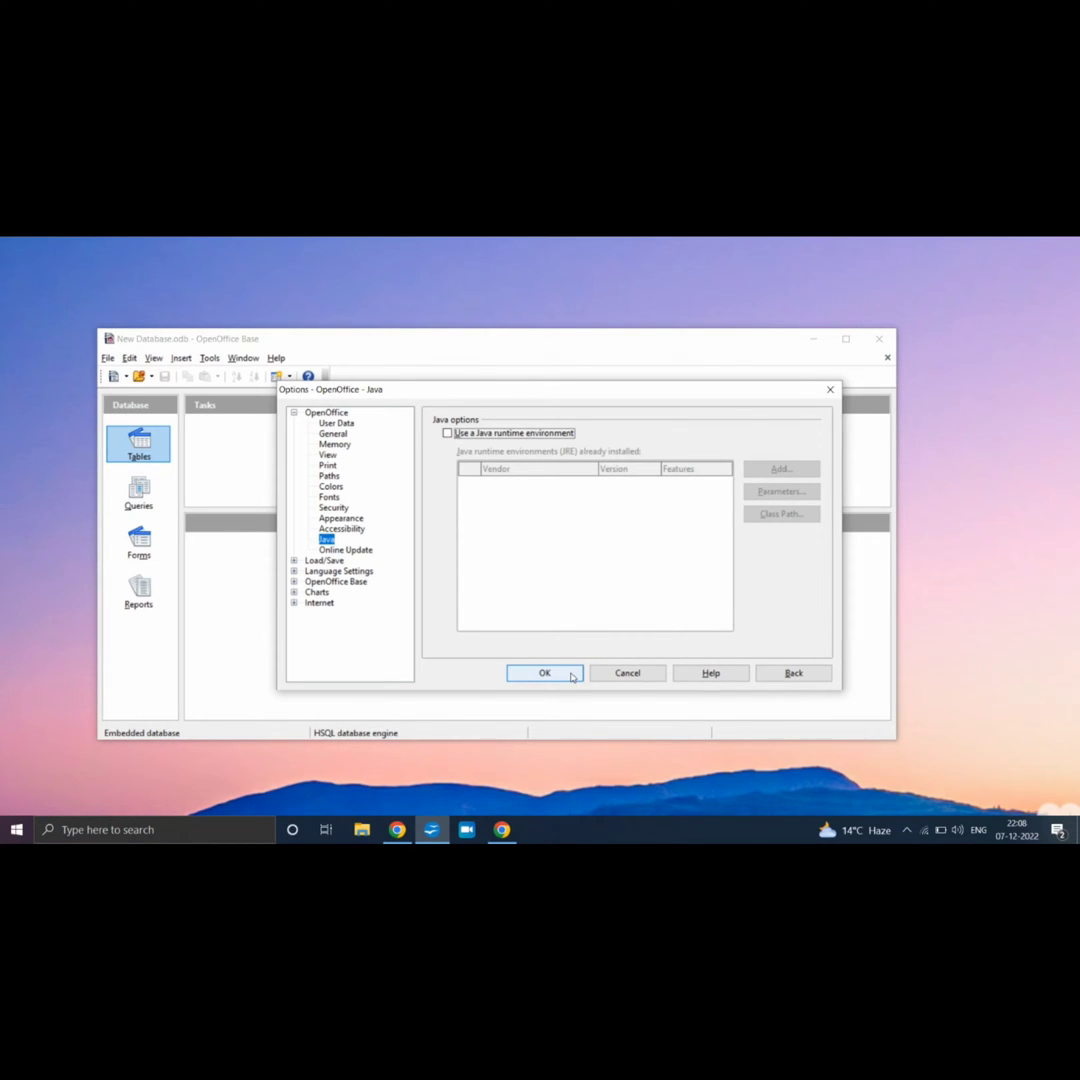
{"action": "left_click", "coordinate": [544, 672]}
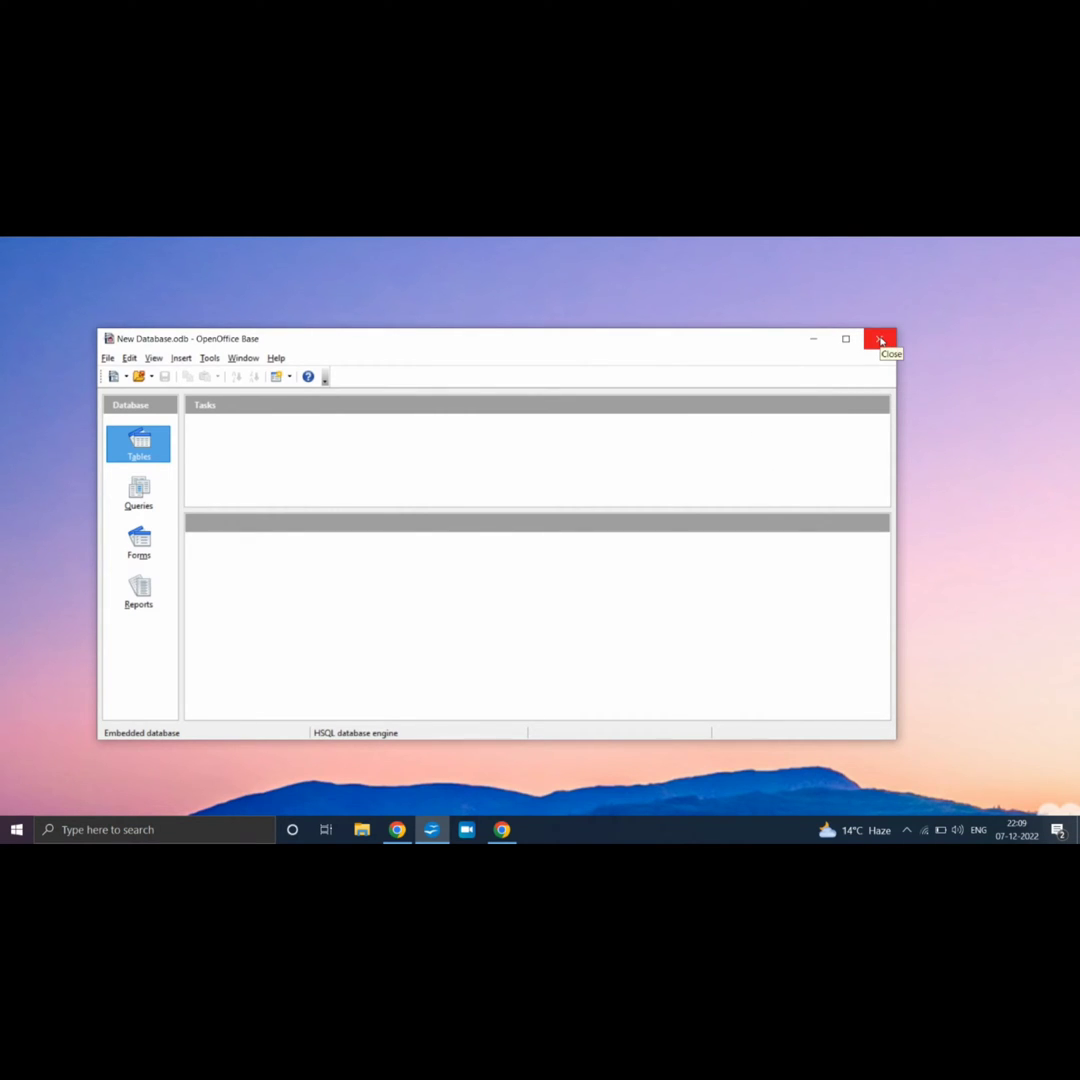
Close the New Database window and relaunch OpenOffice to the Start Center
{"action": "left_click", "coordinate": [880, 340]}
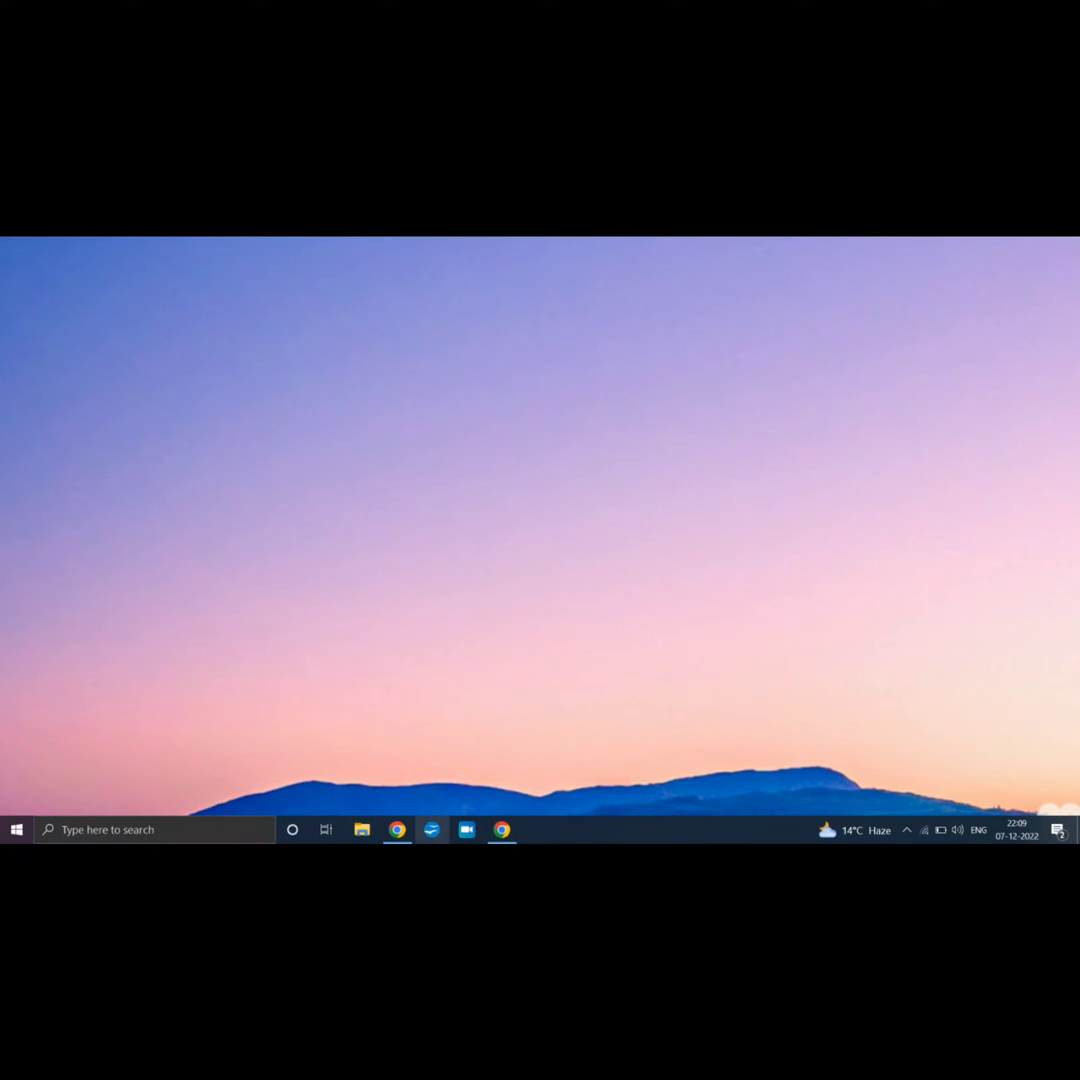
{"action": "left_click", "coordinate": [432, 828]}
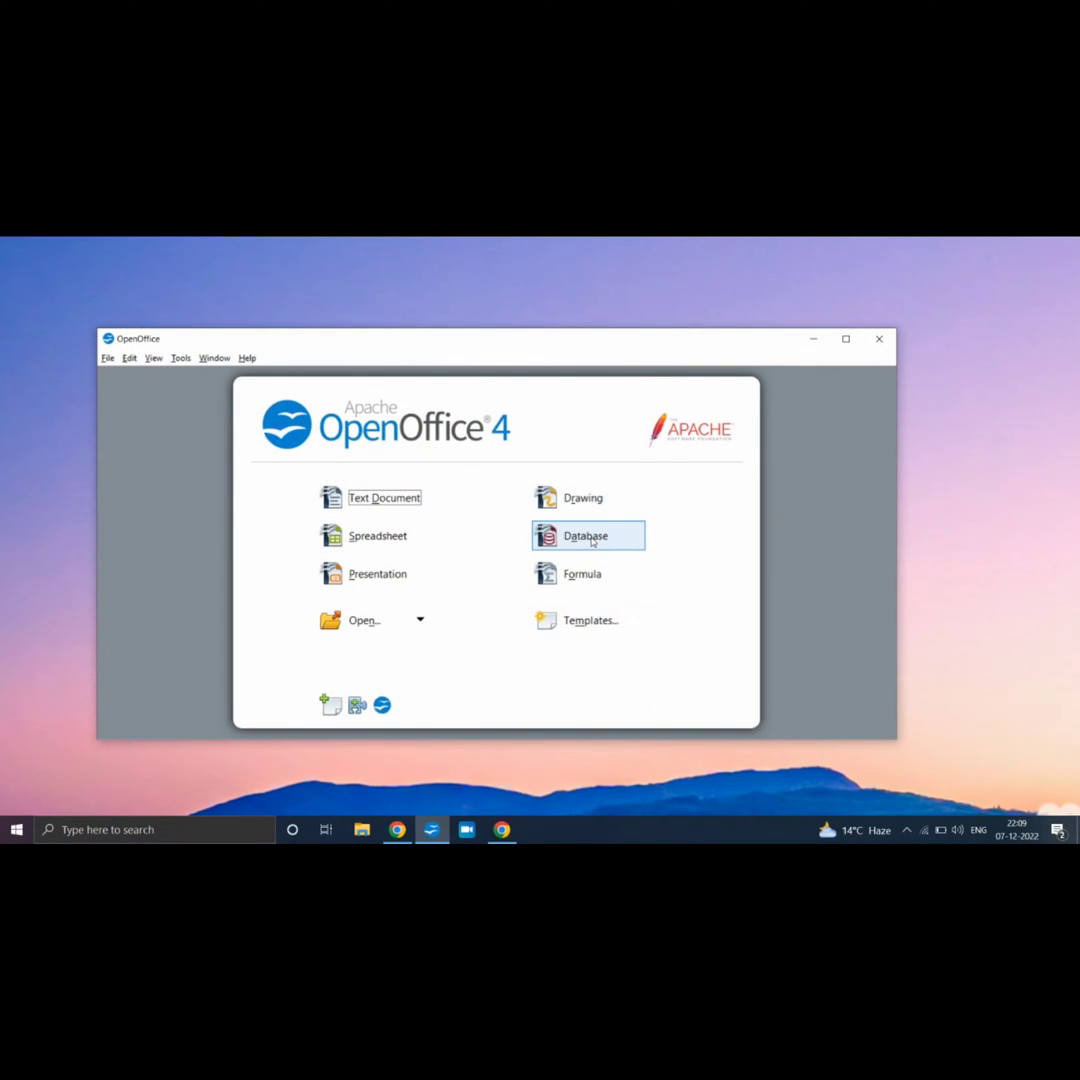
Create another database via the wizard, saved as New Database 2, opening without a Java warning
{"action": "left_click", "coordinate": [584, 536]}
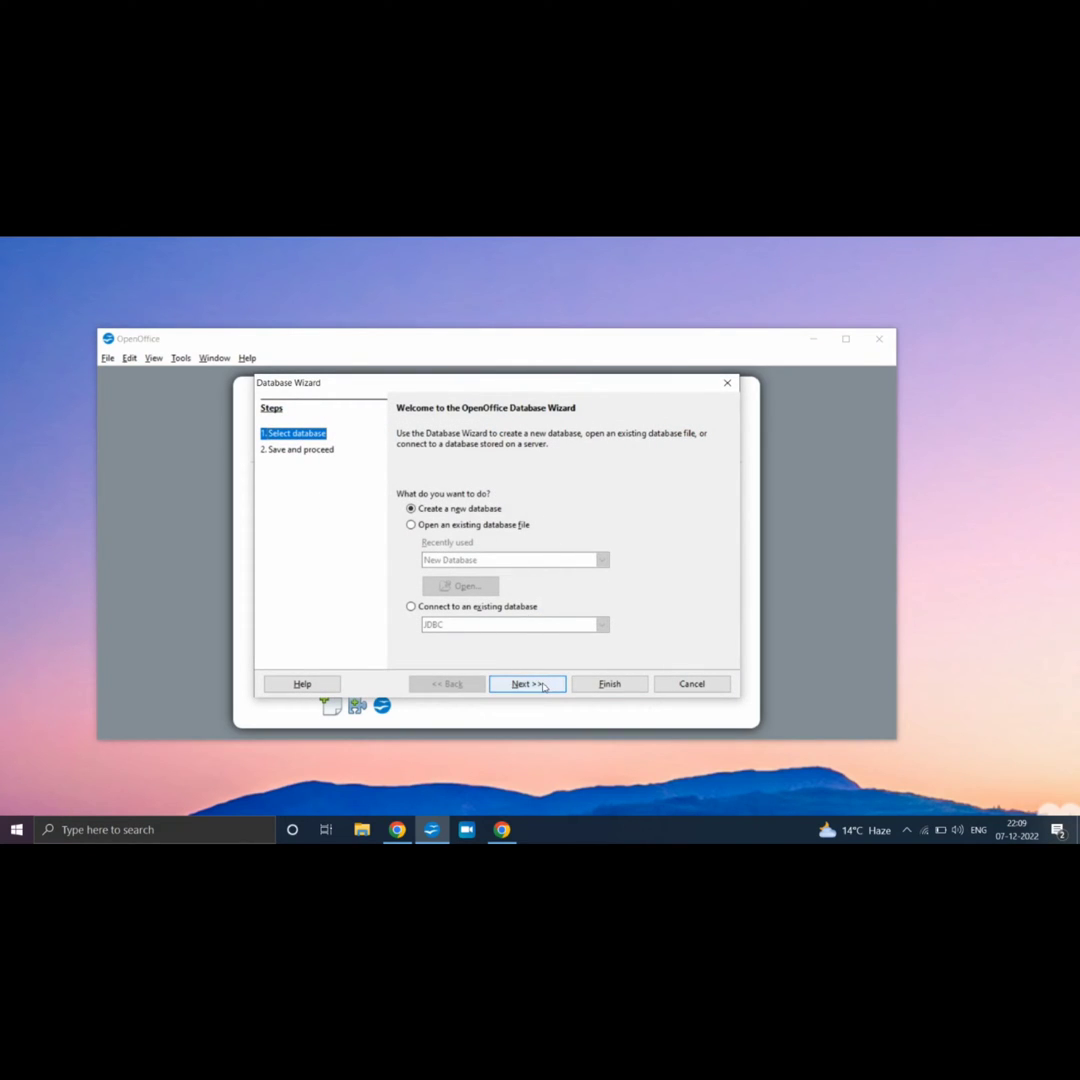
{"action": "left_click", "coordinate": [528, 684]}
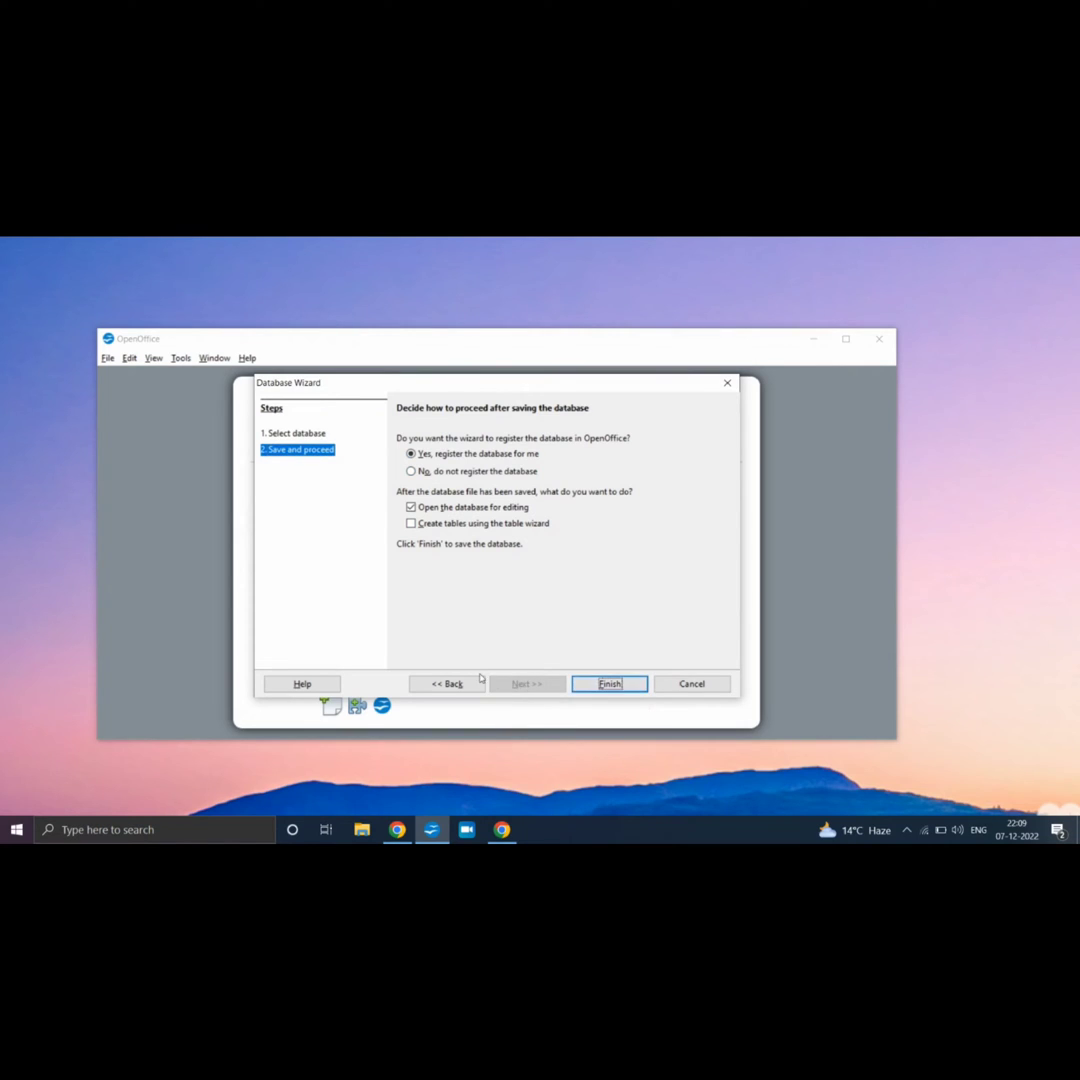
{"action": "left_click", "coordinate": [608, 684]}
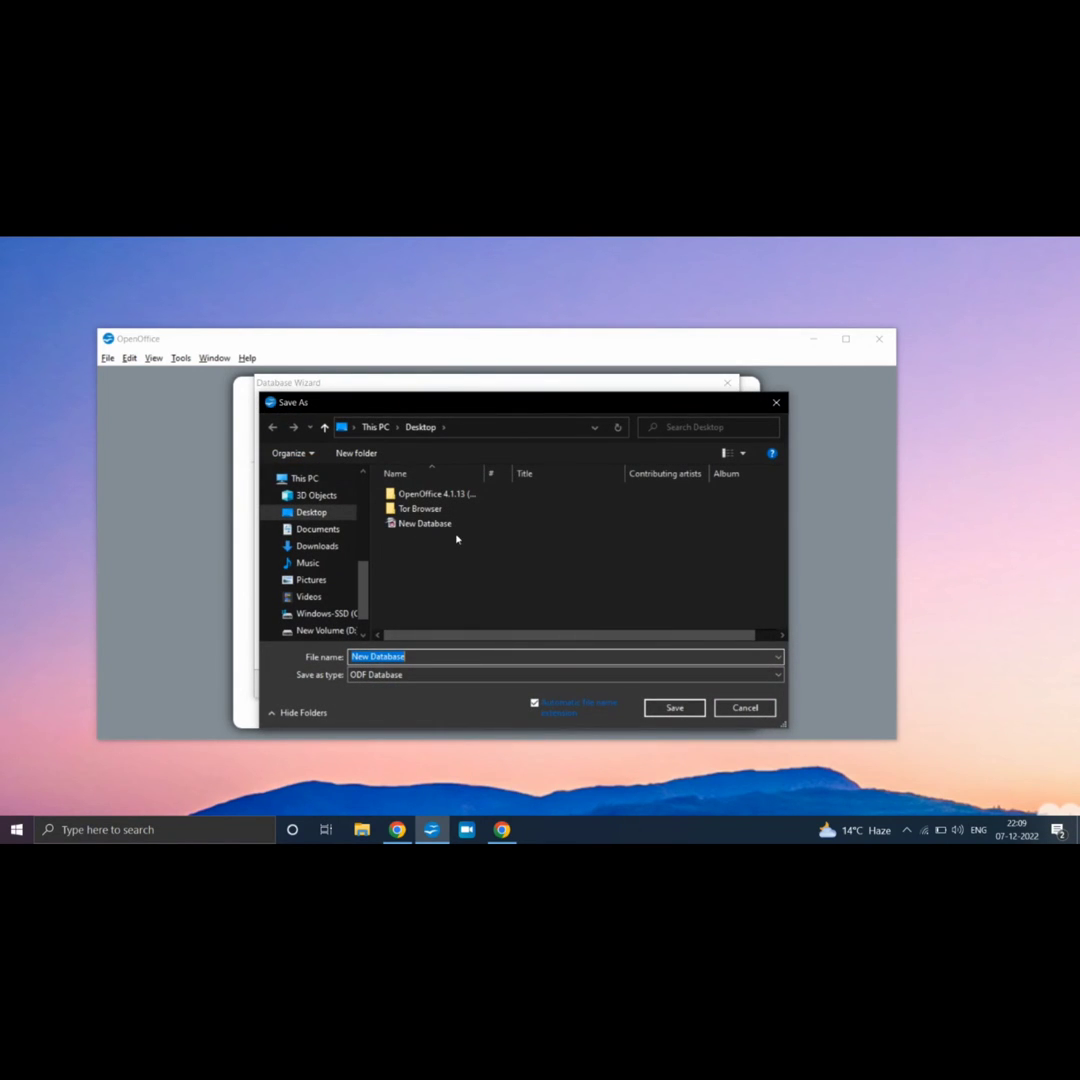
{"action": "left_click", "coordinate": [450, 656]}
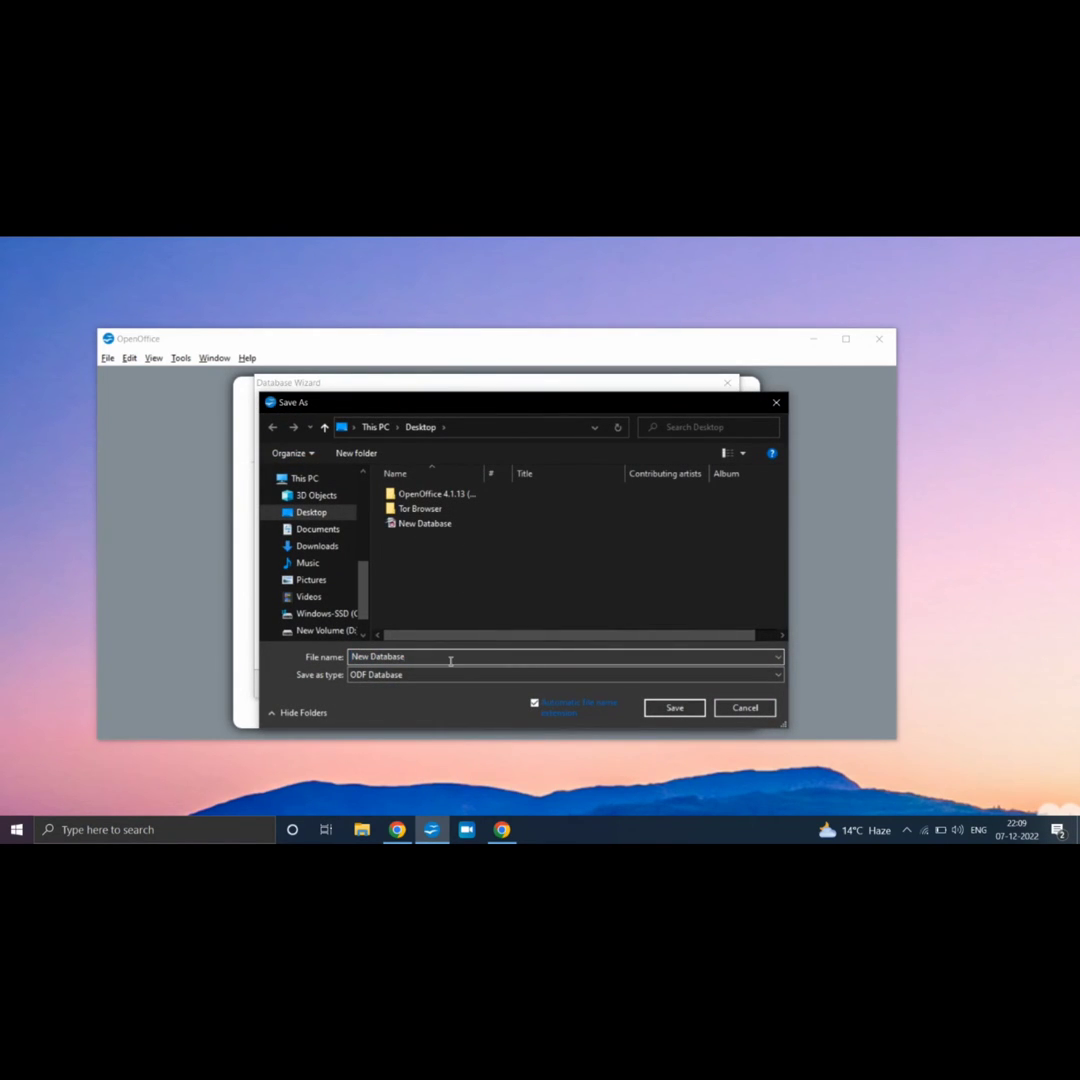
{"action": "type", "text": "2"}
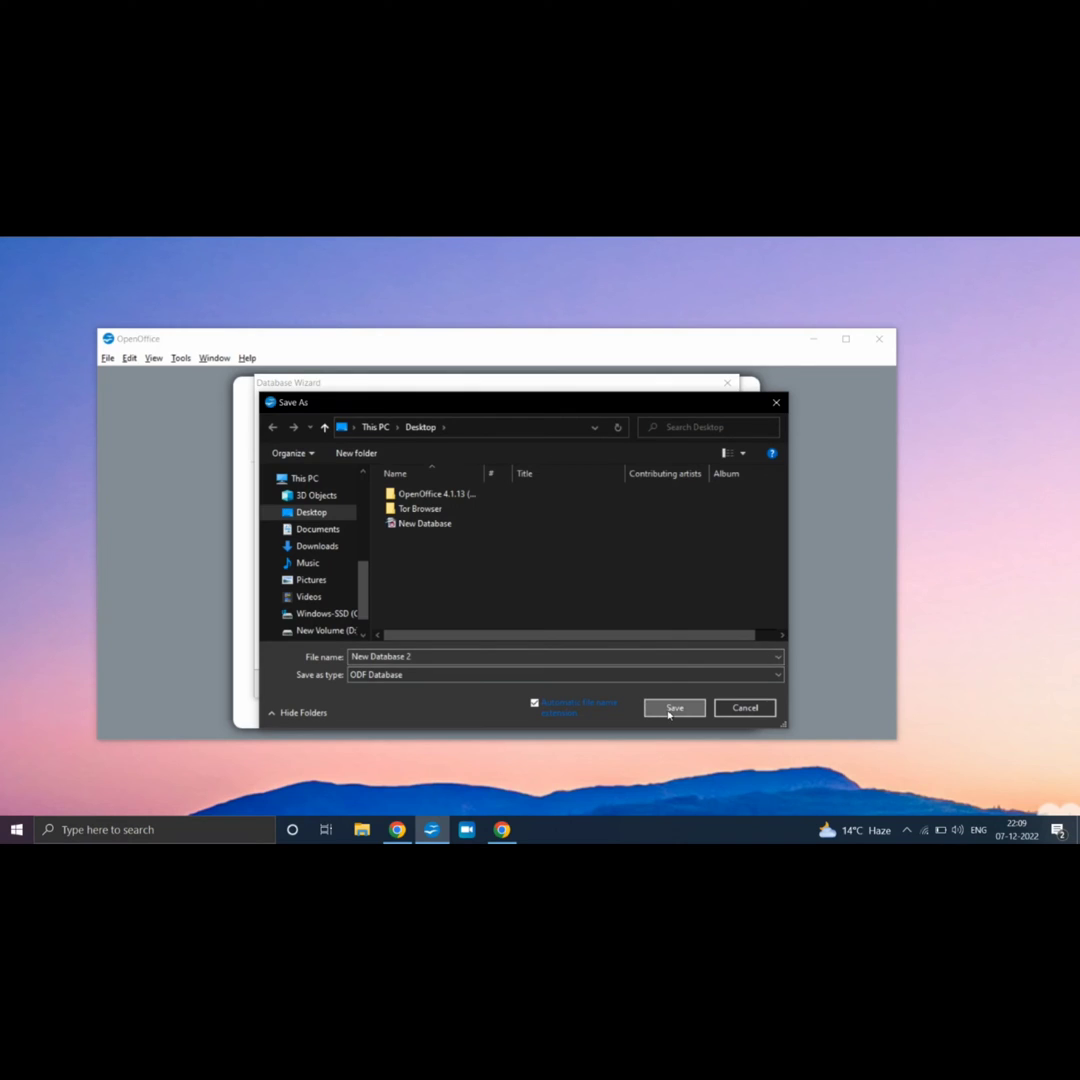
{"action": "left_click", "coordinate": [674, 708]}
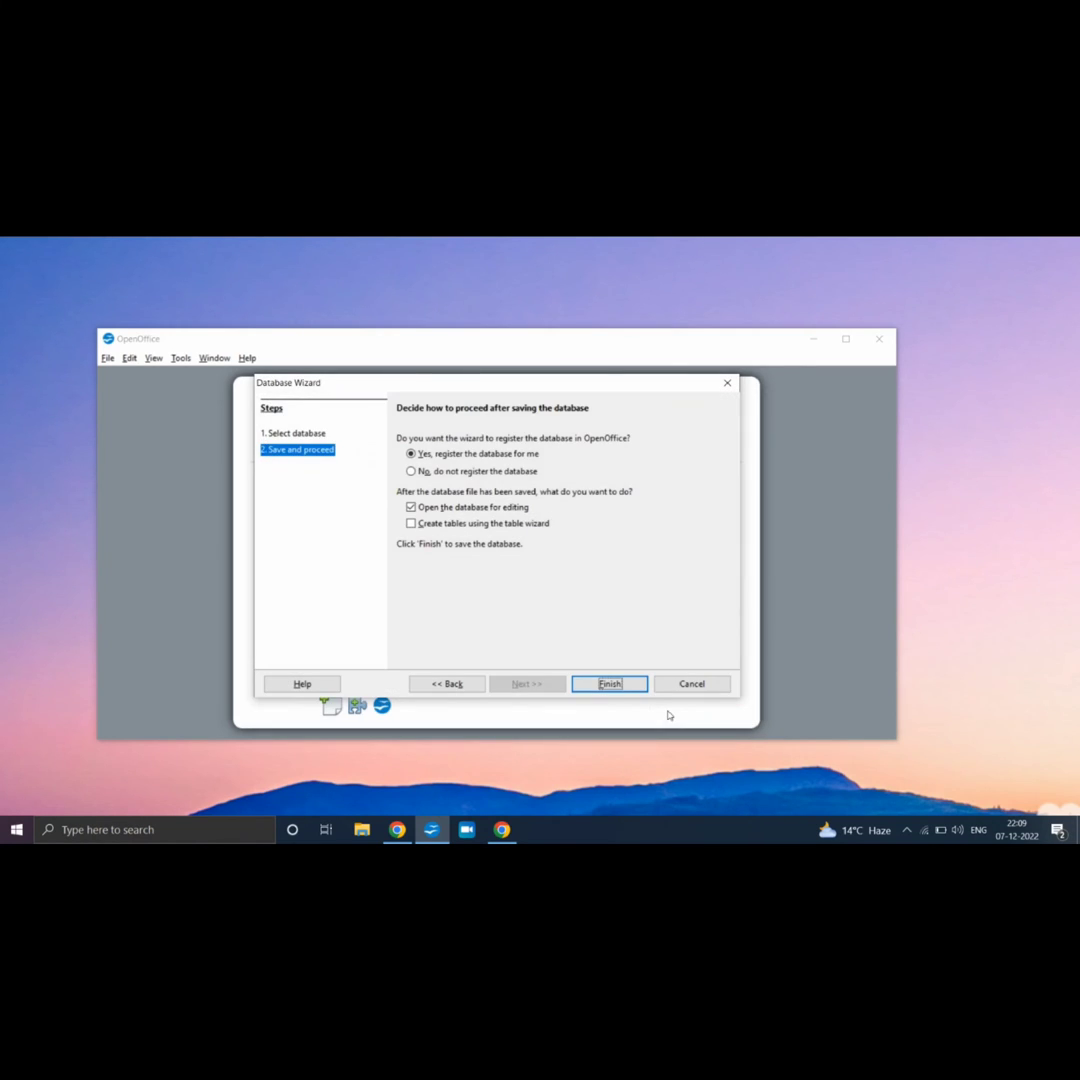
{"action": "left_click", "coordinate": [608, 684]}
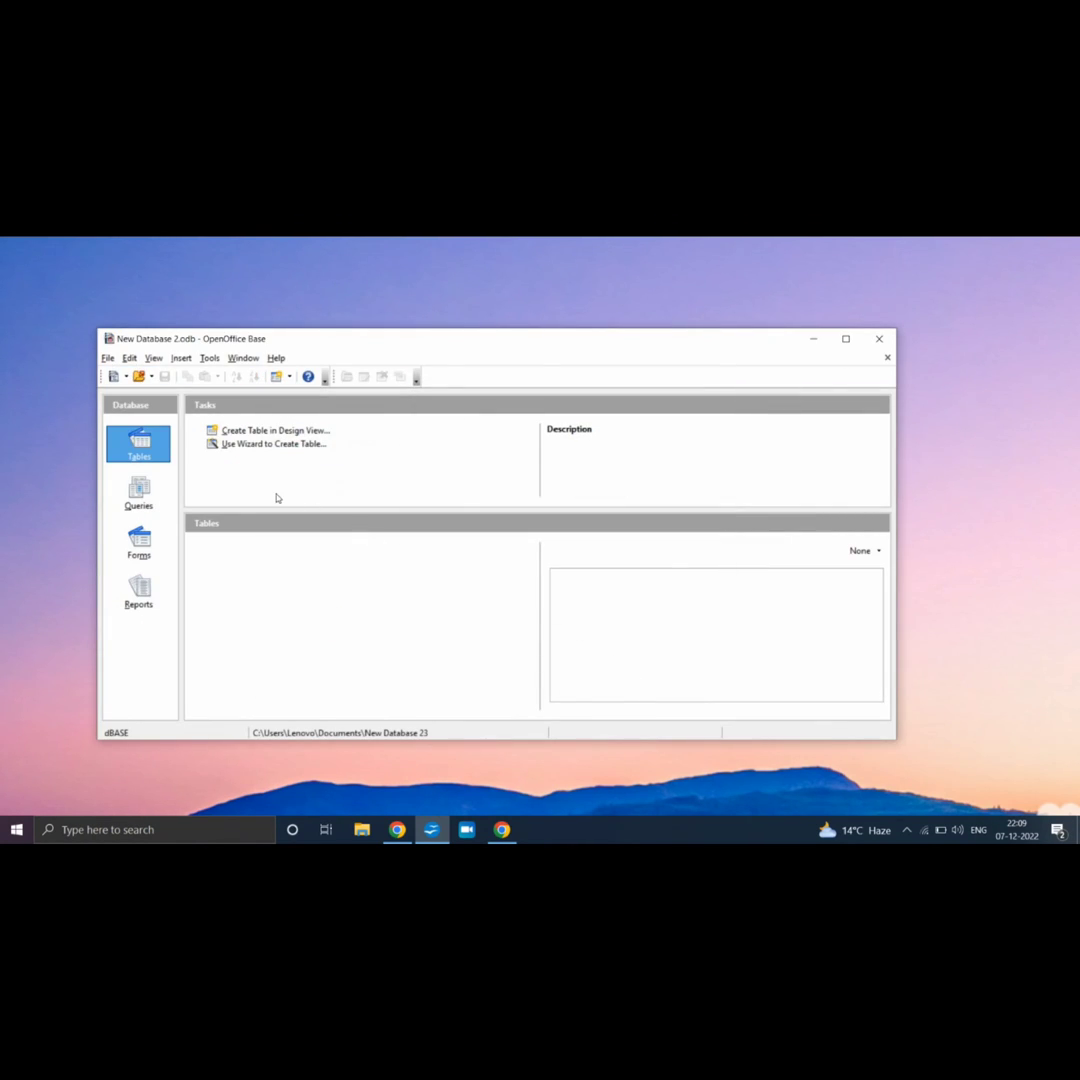
{"action": "mouse_move", "coordinate": [200, 348]}
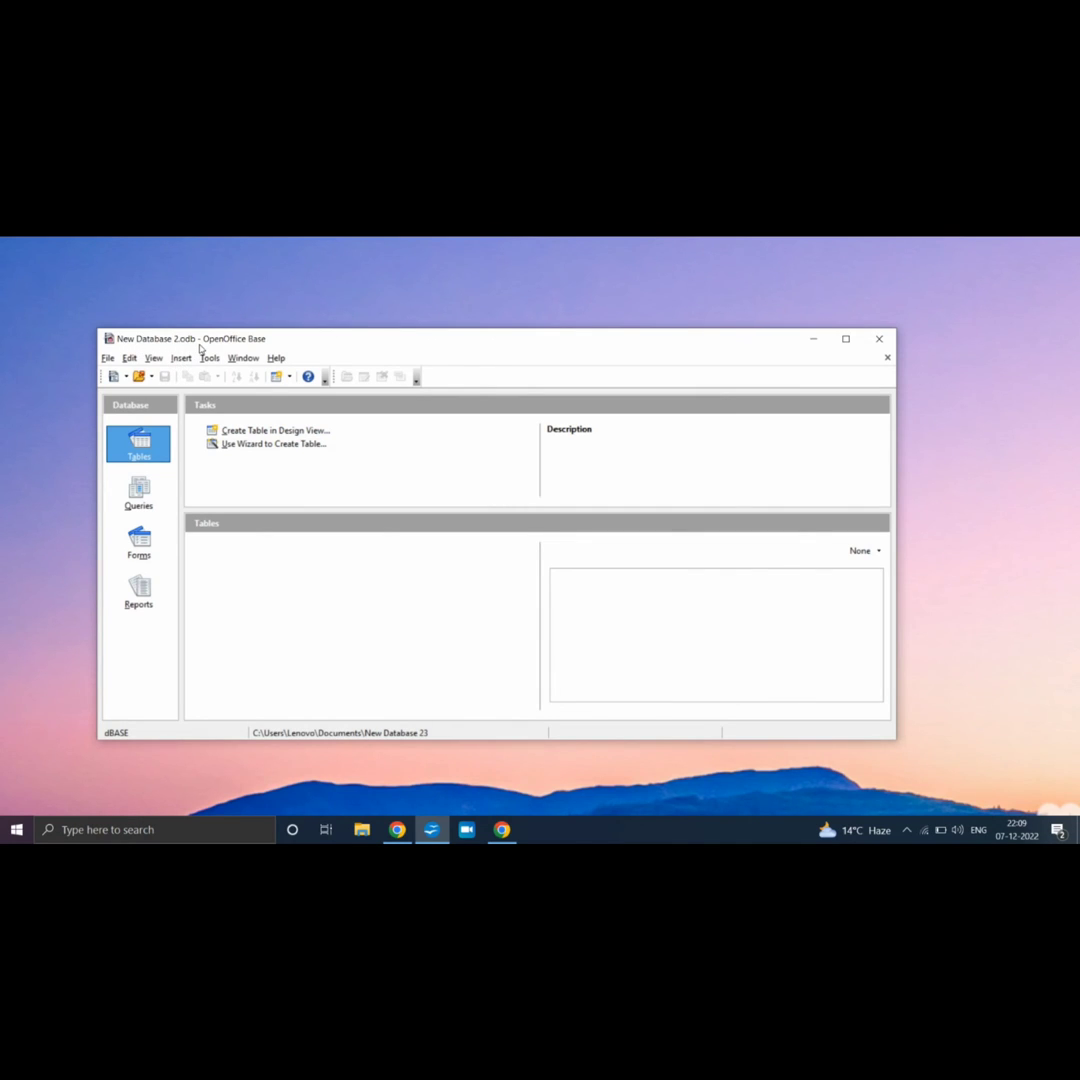